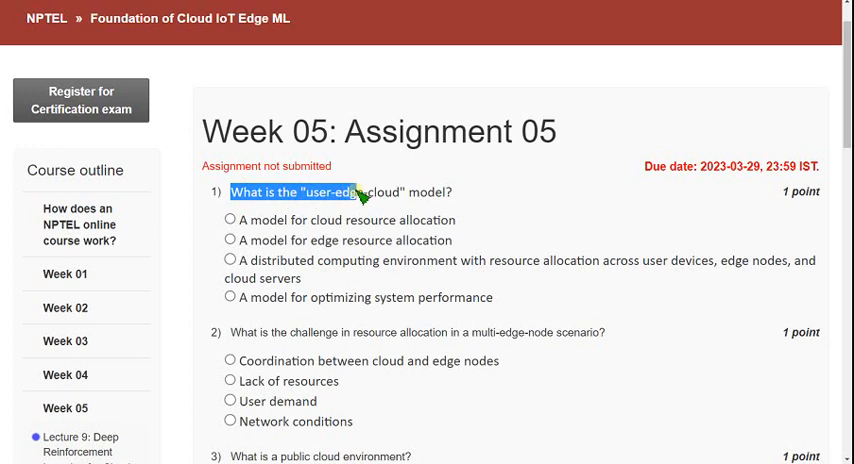
# - Highlight question 1 and its distributed computing answer spanning user devices, edge nodes and cloud servers
pyautogui.moveTo(360, 192); pyautogui.dragTo(450, 192)
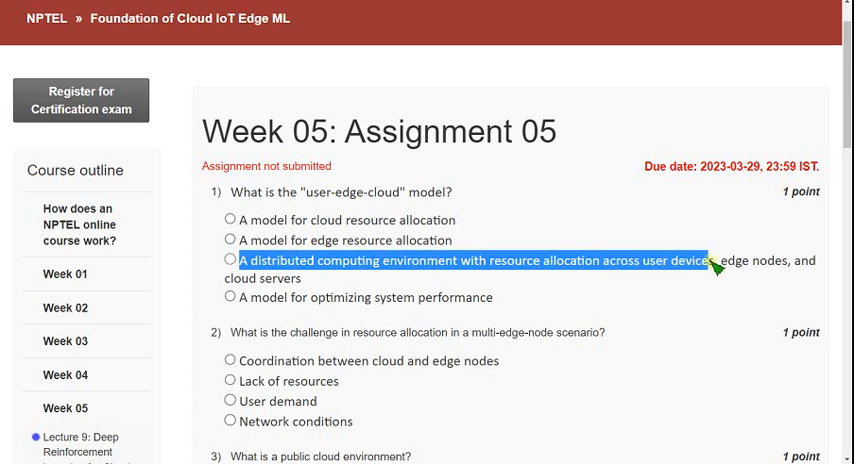
pyautogui.moveTo(704, 260); pyautogui.dragTo(790, 268)
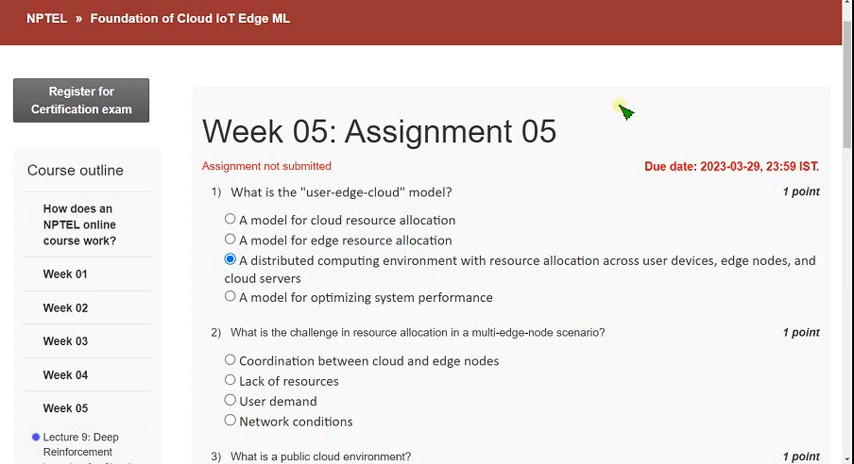
pyautogui.moveTo(512, 150)
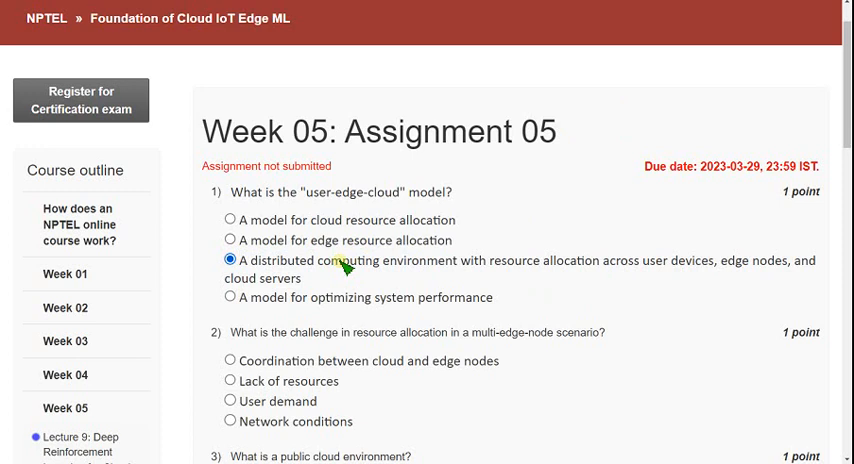
pyautogui.moveTo(412, 236)
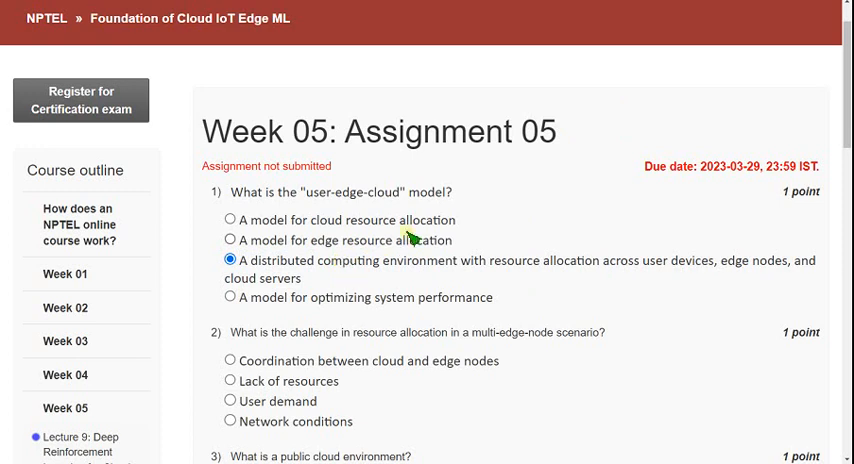
# - Read question 2 and choose 'Coordination between cloud and edge nodes'
pyautogui.scroll(-3)
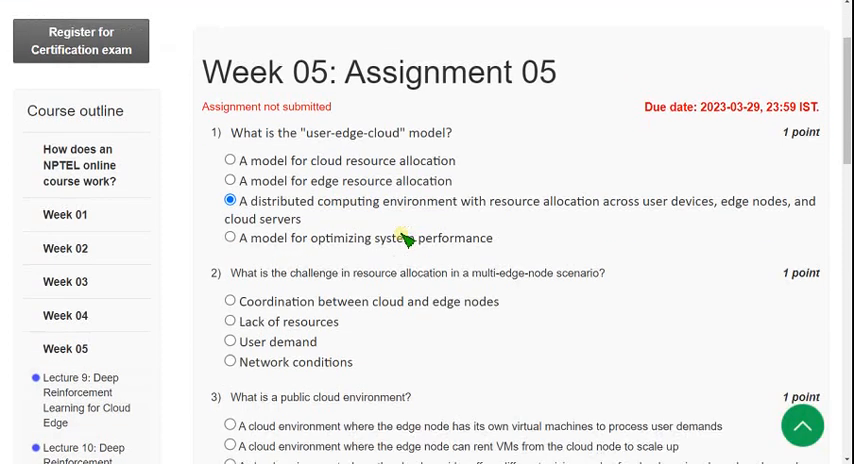
pyautogui.scroll(-3)
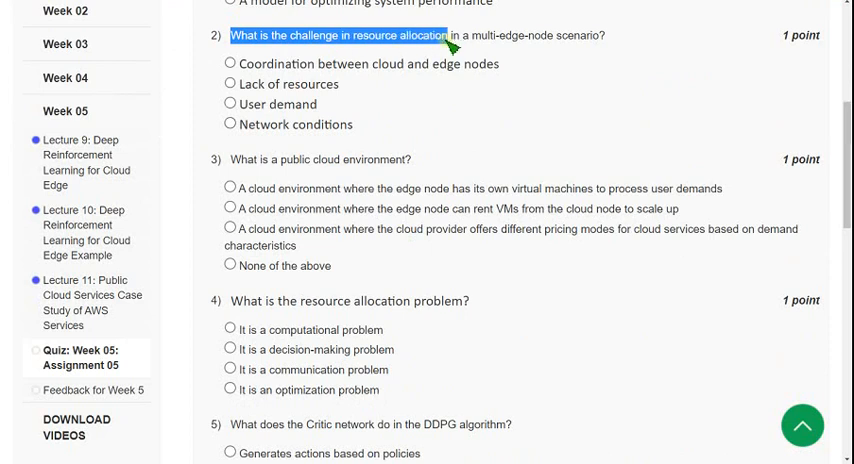
pyautogui.moveTo(452, 36); pyautogui.dragTo(600, 36)
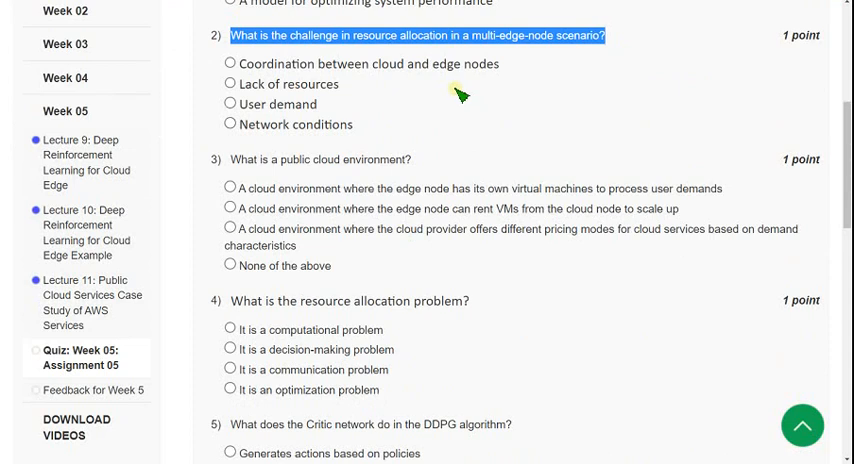
pyautogui.moveTo(390, 100)
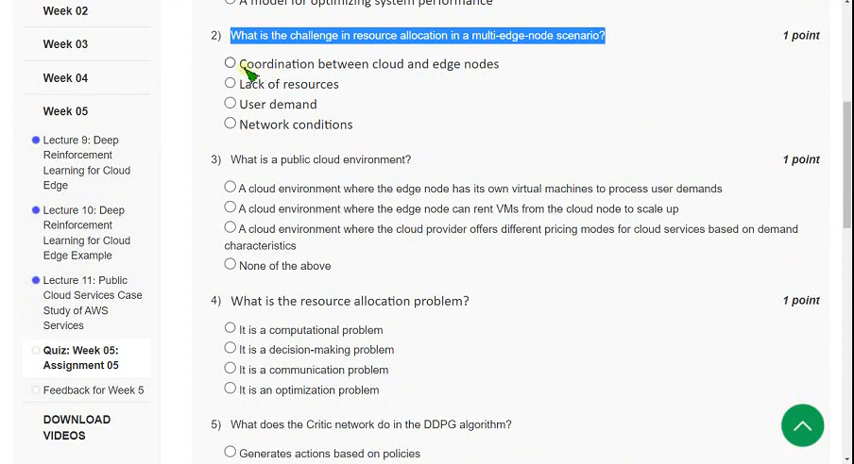
pyautogui.doubleClick(276, 64)
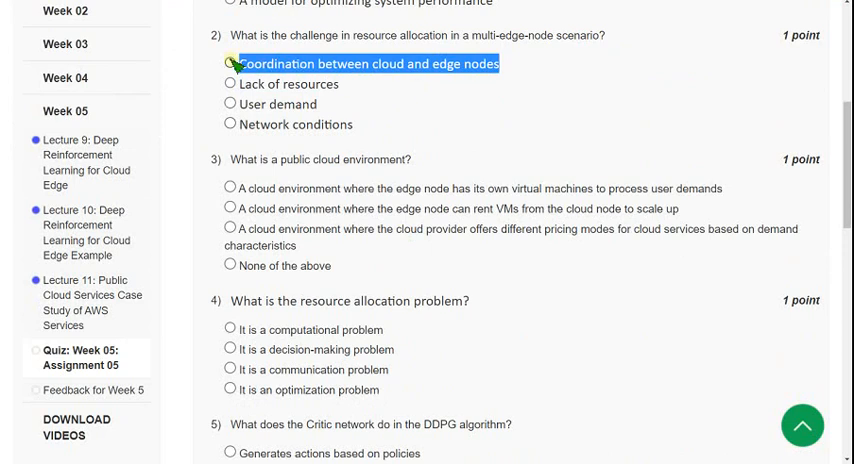
pyautogui.click(228, 64)
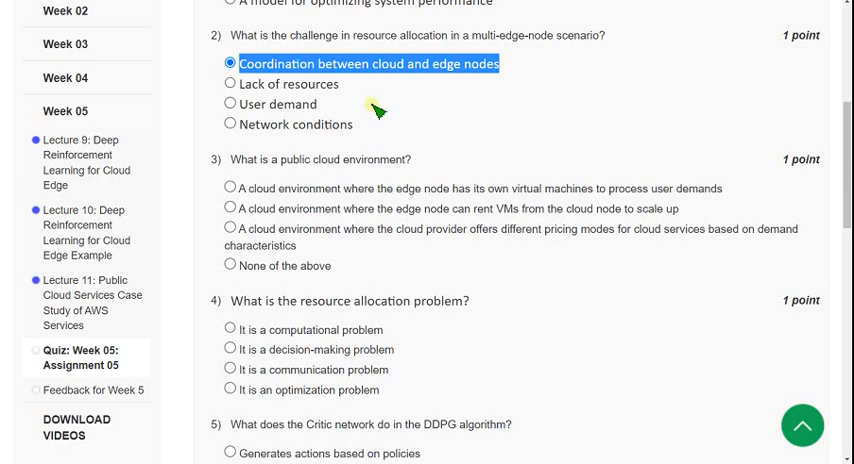
# - Read question 3 and choose the cloud provider offering different pricing models
pyautogui.scroll(-3)
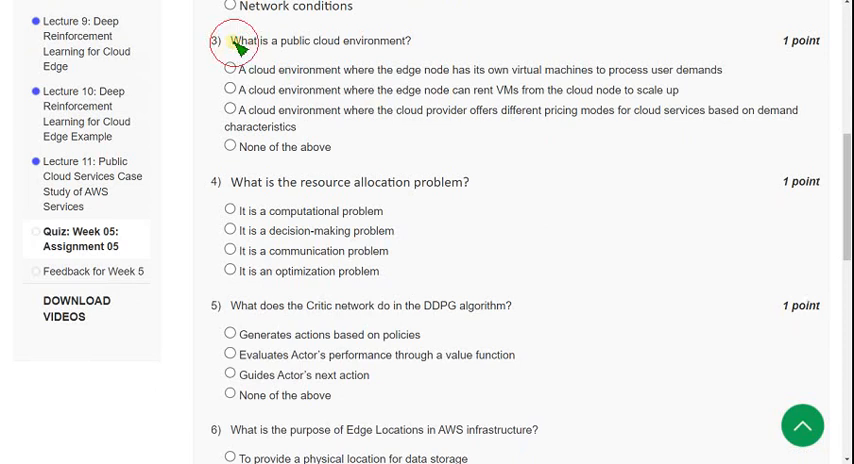
pyautogui.doubleClick(320, 40)
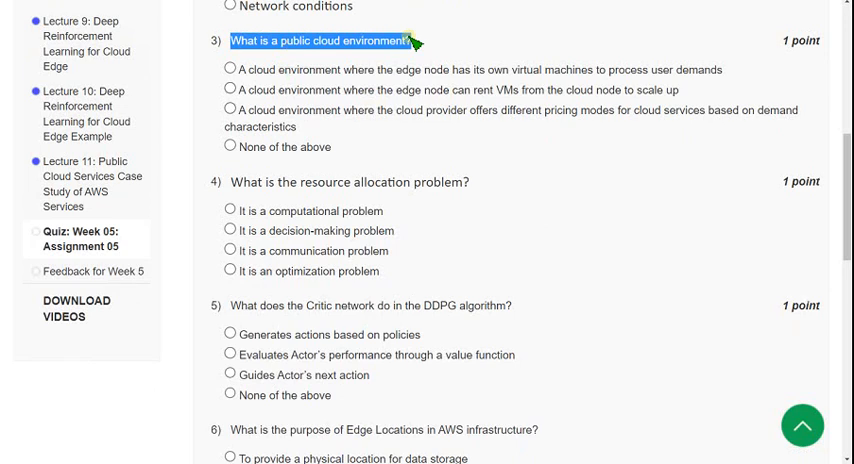
pyautogui.moveTo(322, 258)
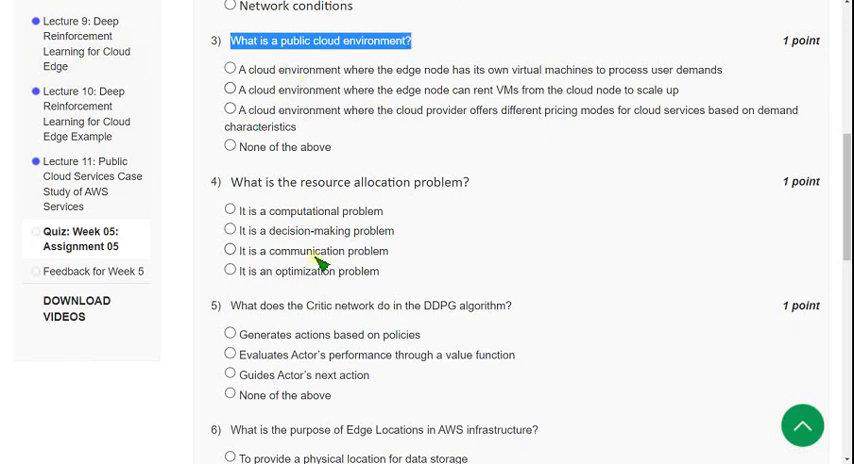
pyautogui.click(228, 112)
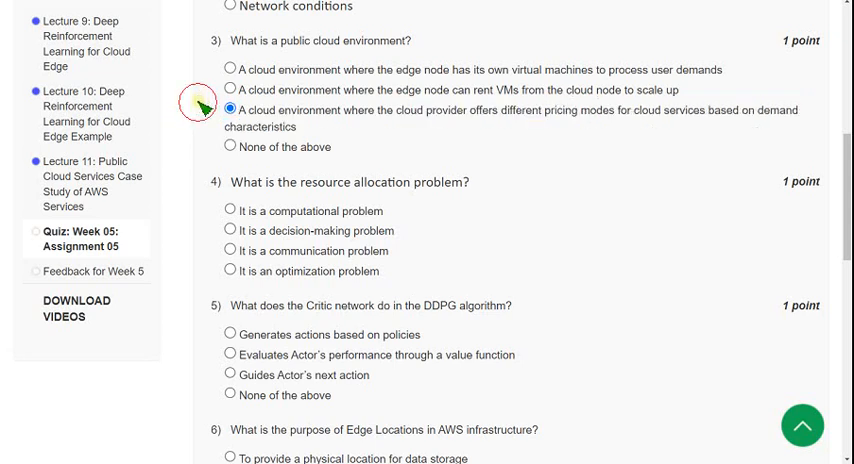
pyautogui.moveTo(308, 90)
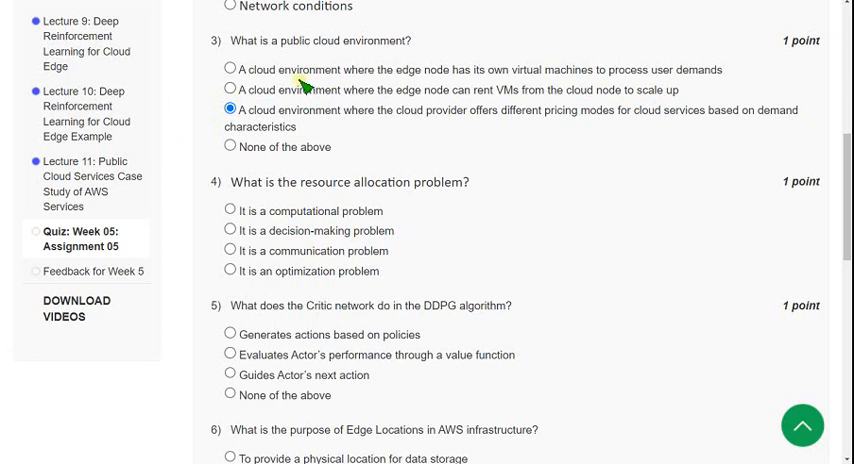
# - Read question 4 on resource allocation and choose 'It is a decision-making problem'
pyautogui.scroll(-3)
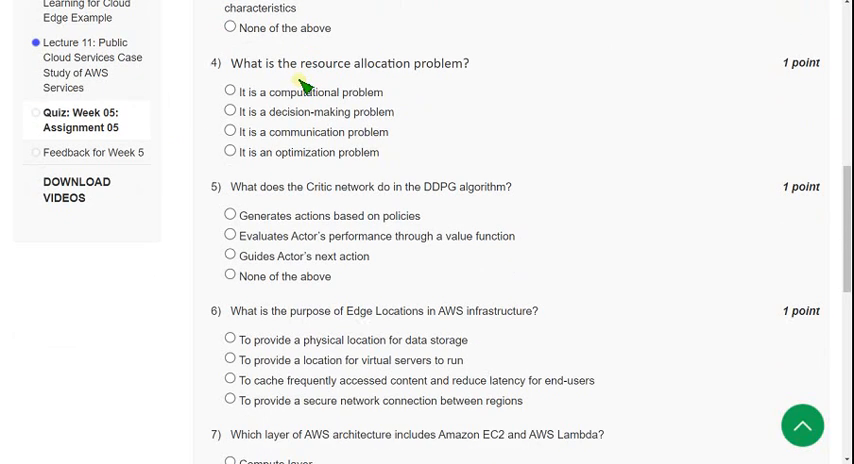
pyautogui.moveTo(300, 110)
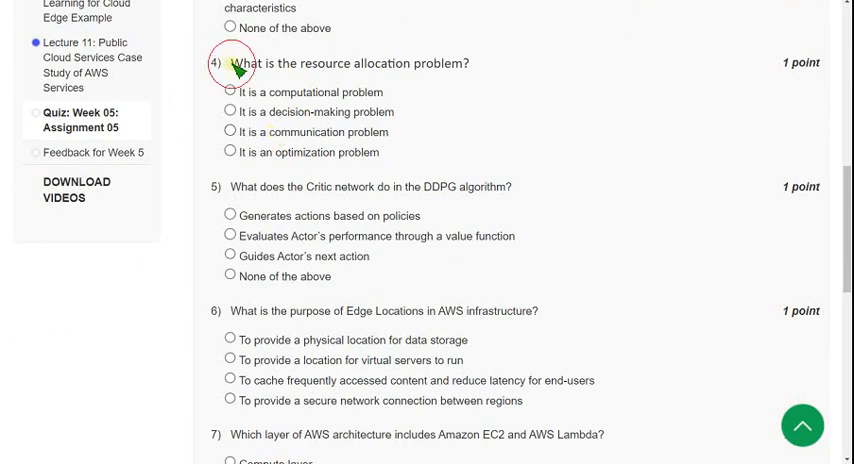
pyautogui.doubleClick(344, 64)
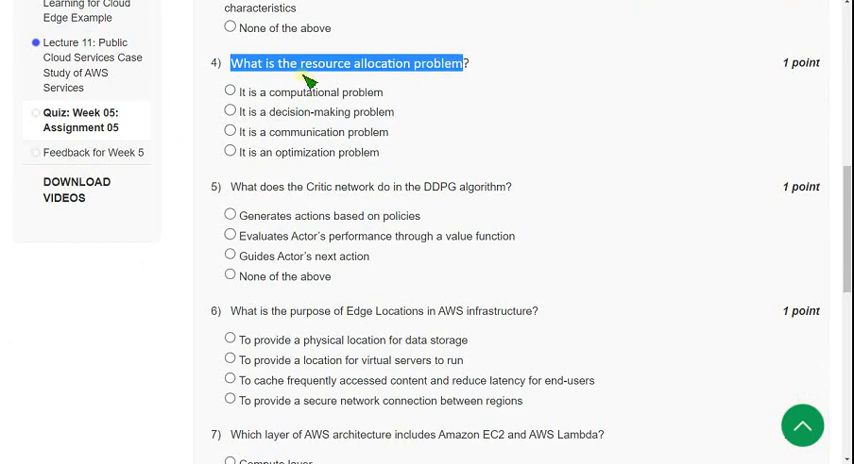
pyautogui.moveTo(504, 72)
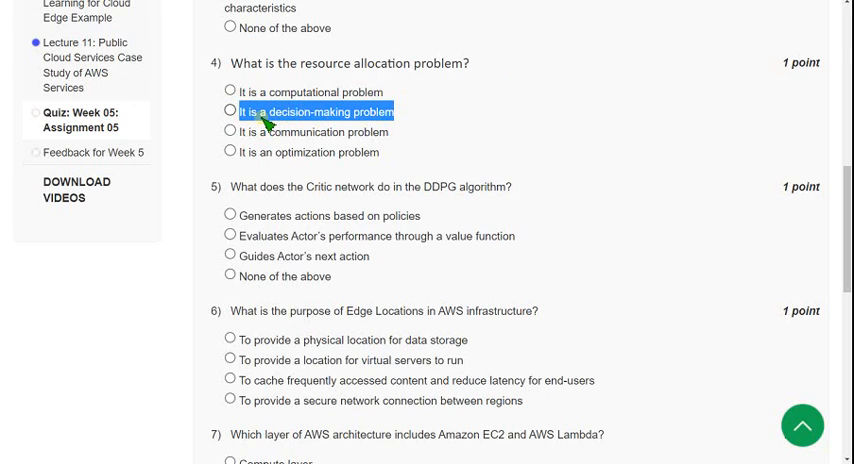
pyautogui.click(224, 112)
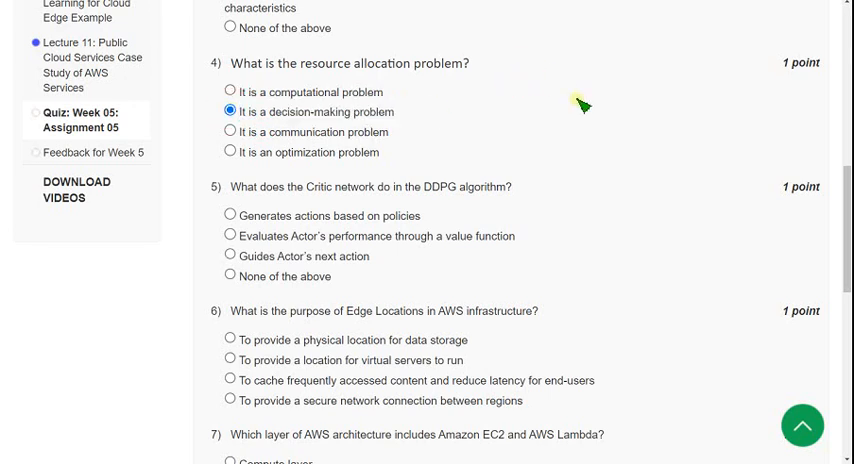
pyautogui.moveTo(310, 72)
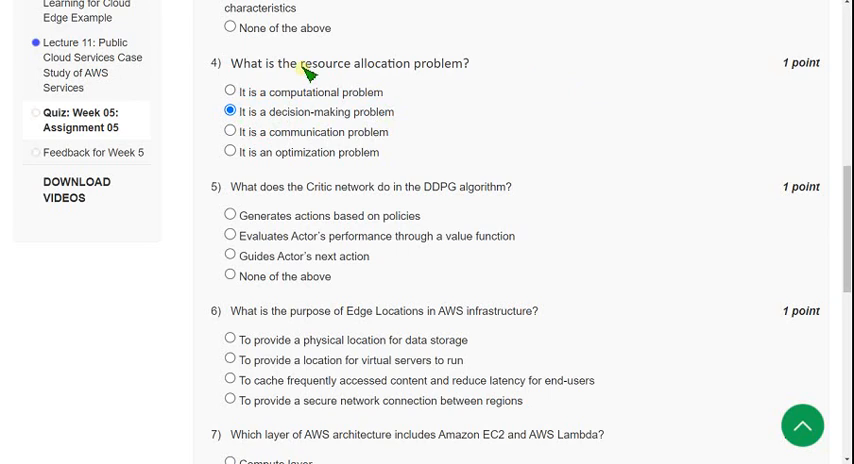
pyautogui.doubleClick(356, 62)
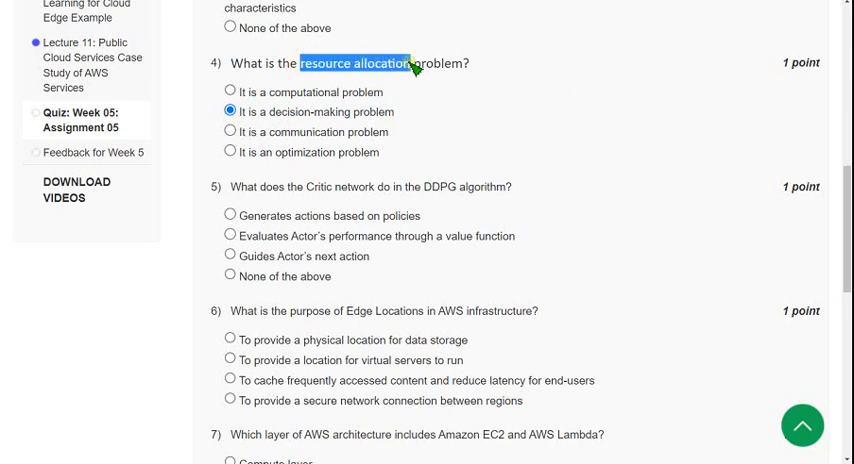
pyautogui.moveTo(540, 90)
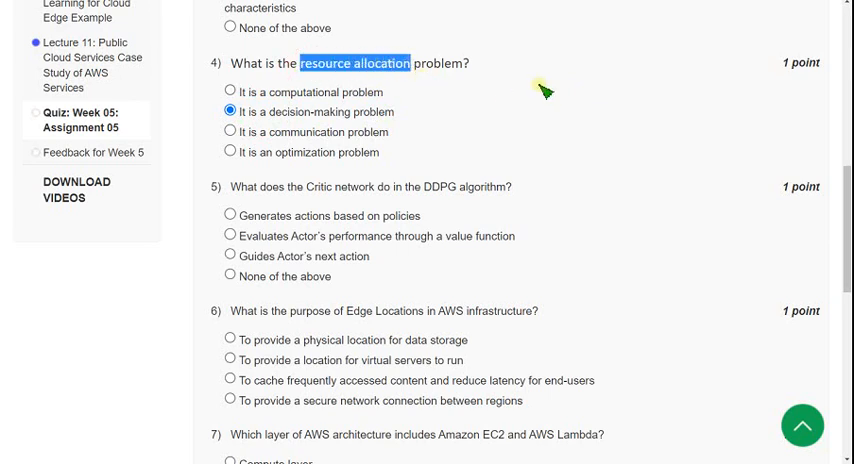
pyautogui.moveTo(550, 90)
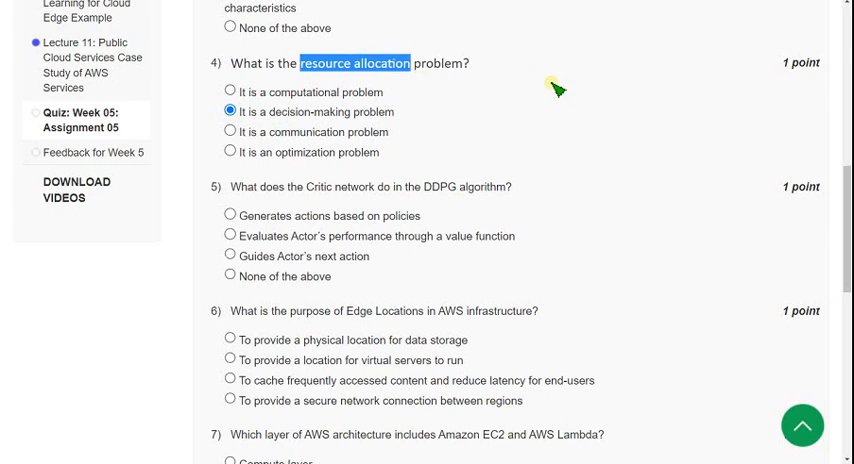
pyautogui.moveTo(672, 126)
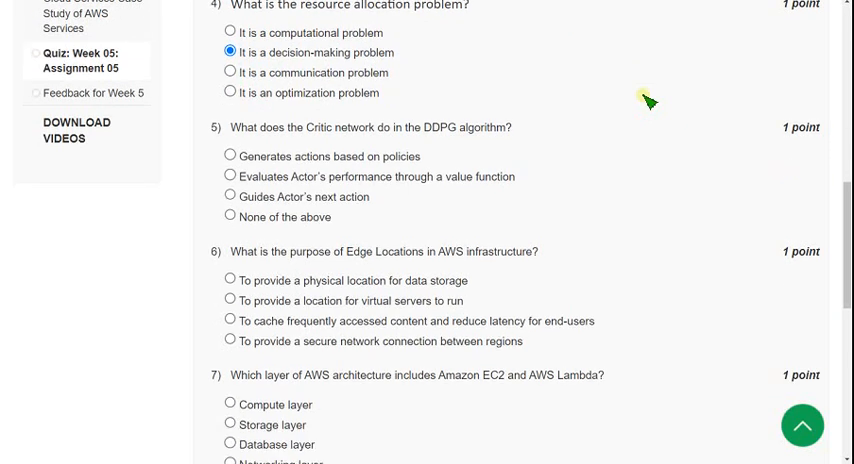
# - Read question 5 on the DDPG Critic network, highlighting the value-function answer
pyautogui.scroll(-3)
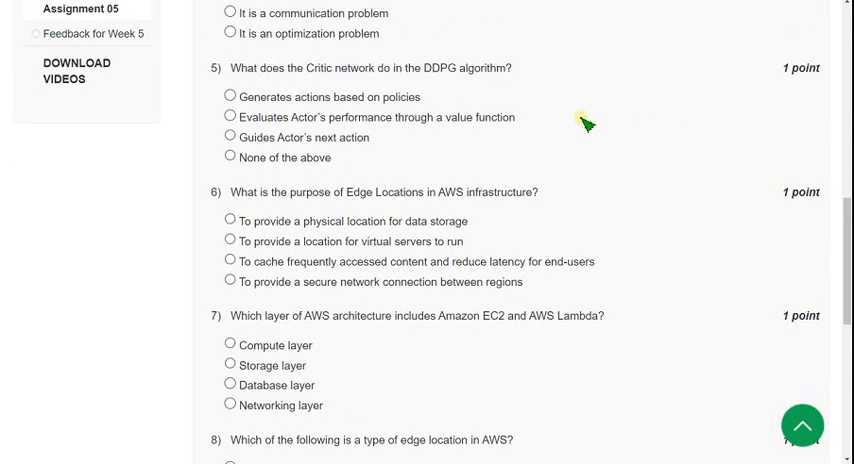
pyautogui.moveTo(234, 80)
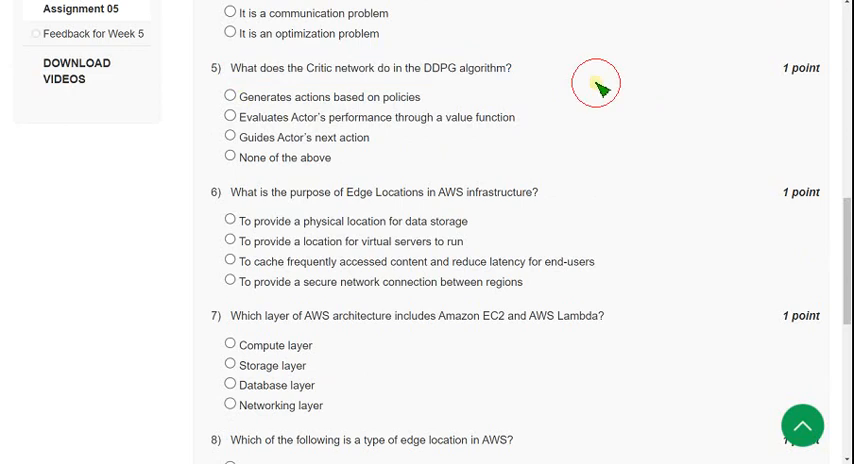
pyautogui.moveTo(244, 124)
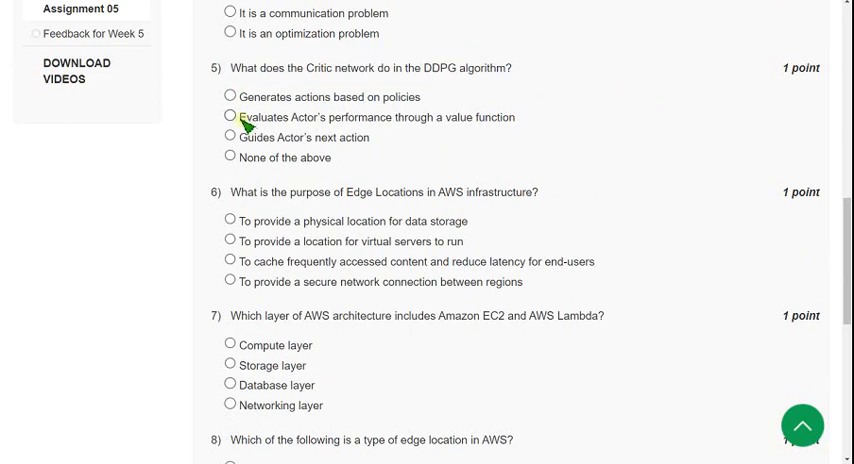
pyautogui.moveTo(234, 116); pyautogui.dragTo(376, 136)
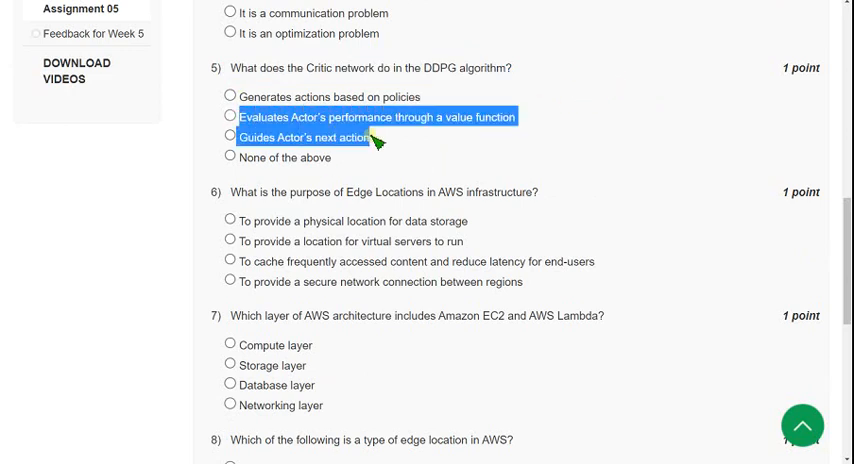
pyautogui.moveTo(384, 136)
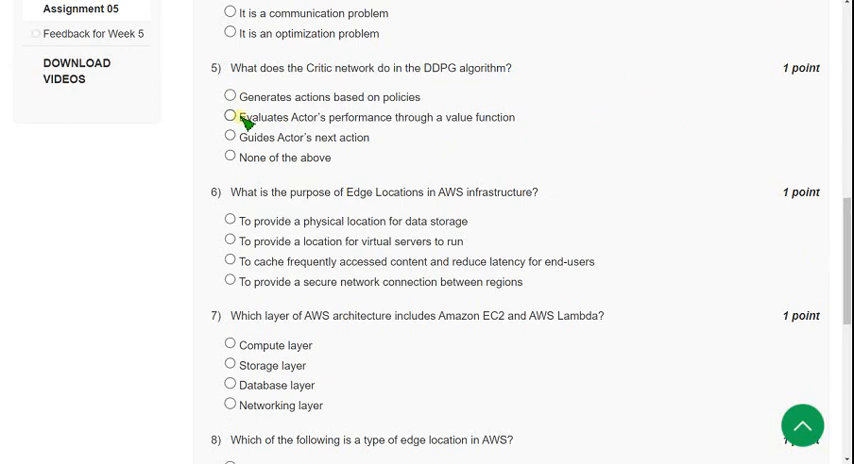
pyautogui.doubleClick(310, 116)
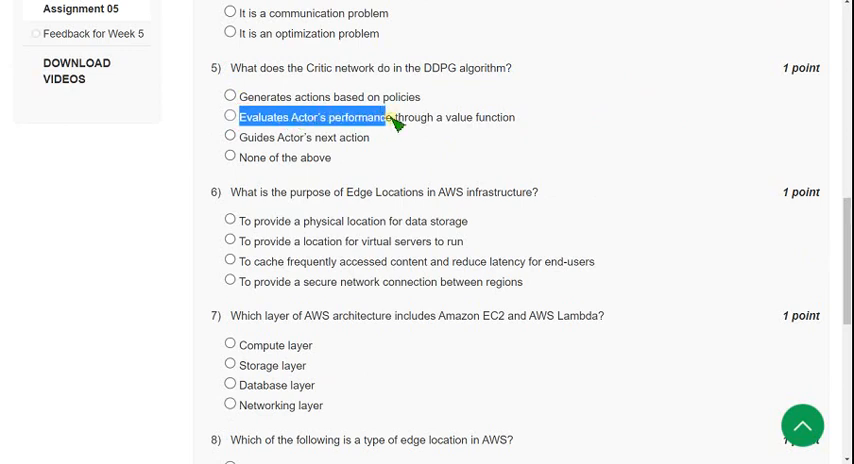
pyautogui.moveTo(390, 116); pyautogui.dragTo(520, 116)
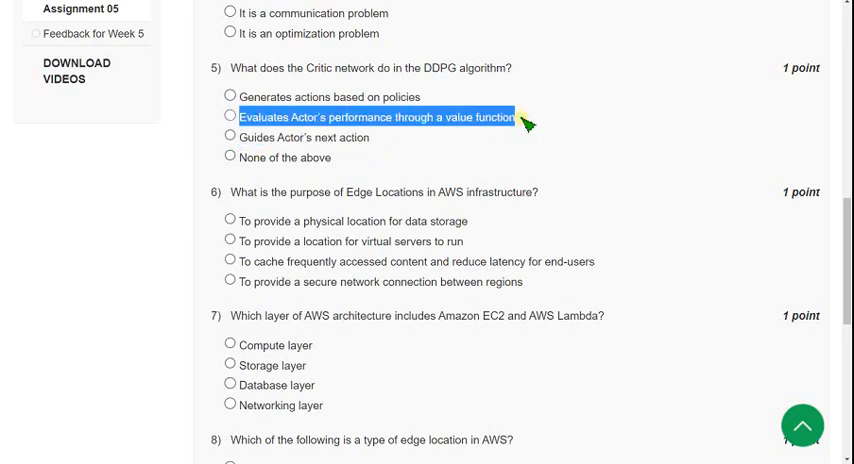
pyautogui.moveTo(244, 144)
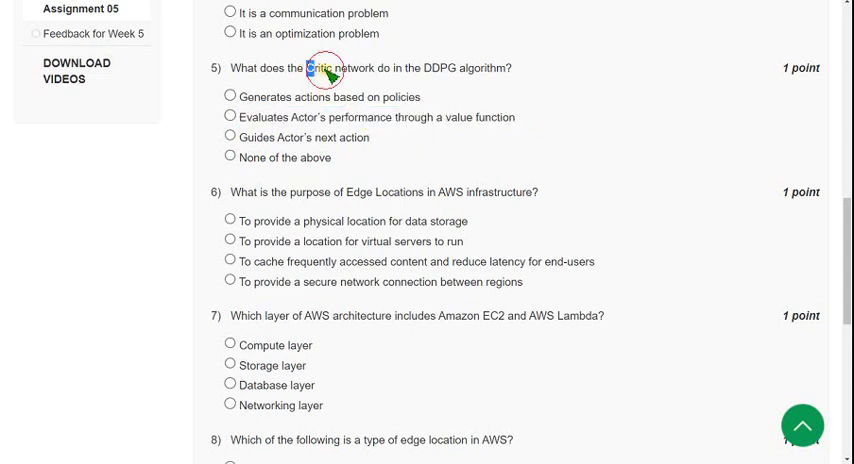
pyautogui.doubleClick(324, 68)
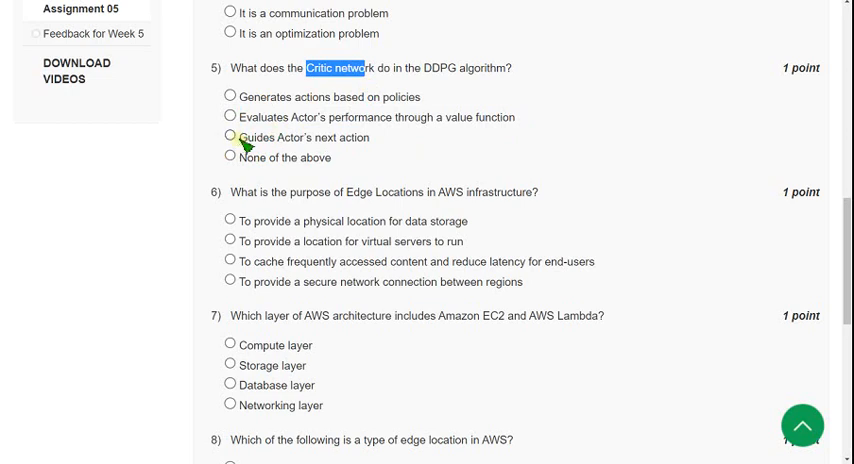
pyautogui.doubleClick(300, 136)
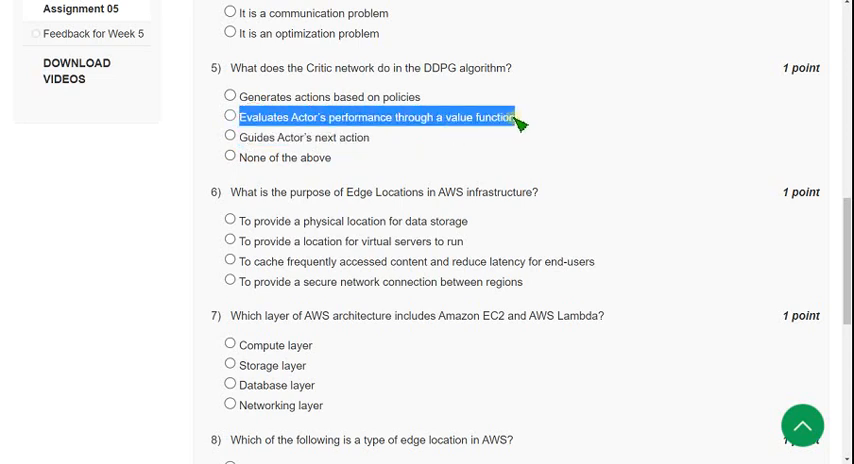
# - Choose 'Evaluates Actor's performance through a value function' for question 5 and re-read it
pyautogui.click(232, 116)
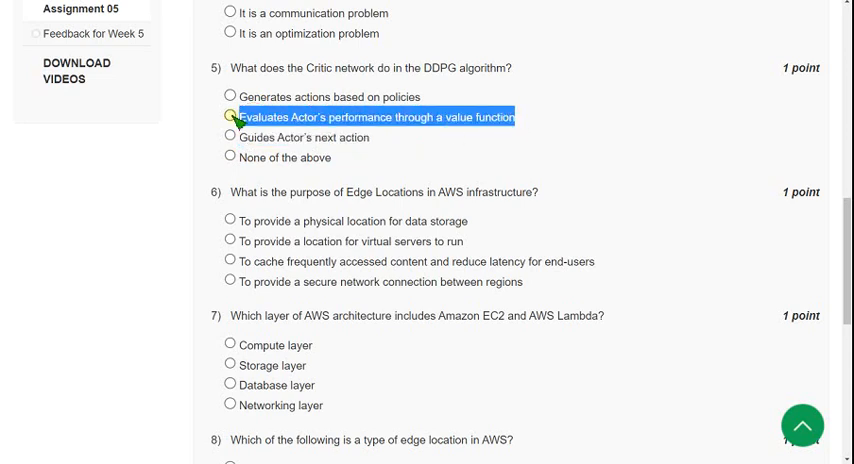
pyautogui.click(230, 116)
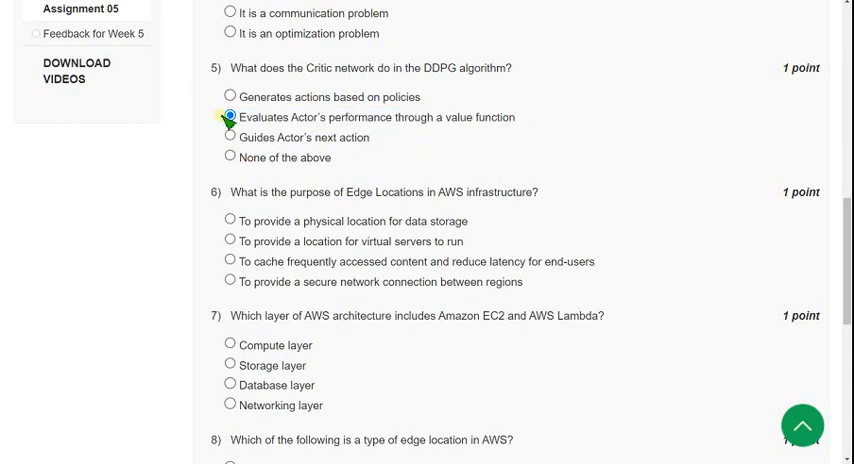
pyautogui.doubleClick(372, 116)
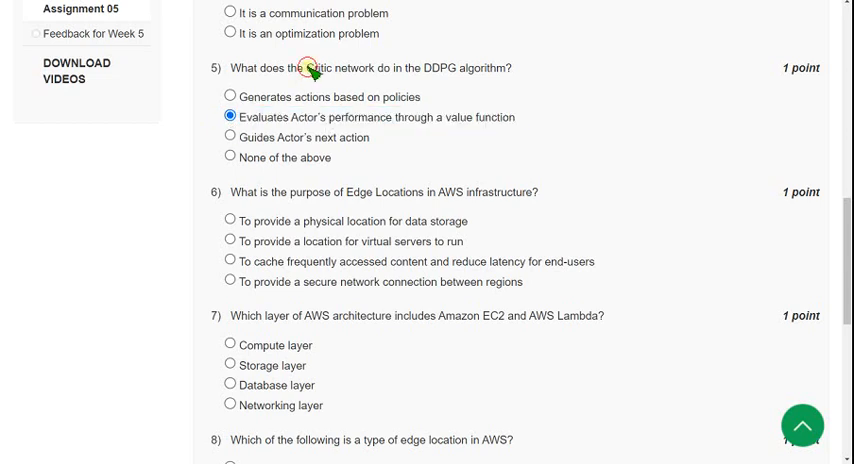
pyautogui.doubleClick(320, 68)
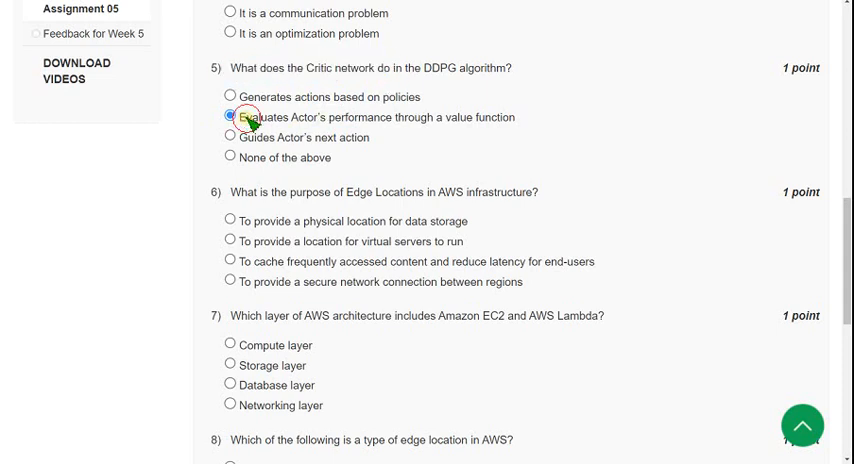
pyautogui.doubleClick(300, 136)
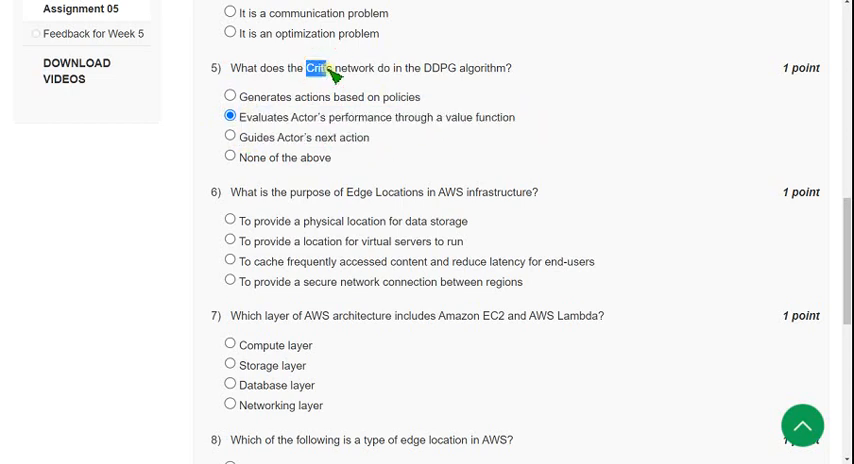
pyautogui.doubleClick(372, 116)
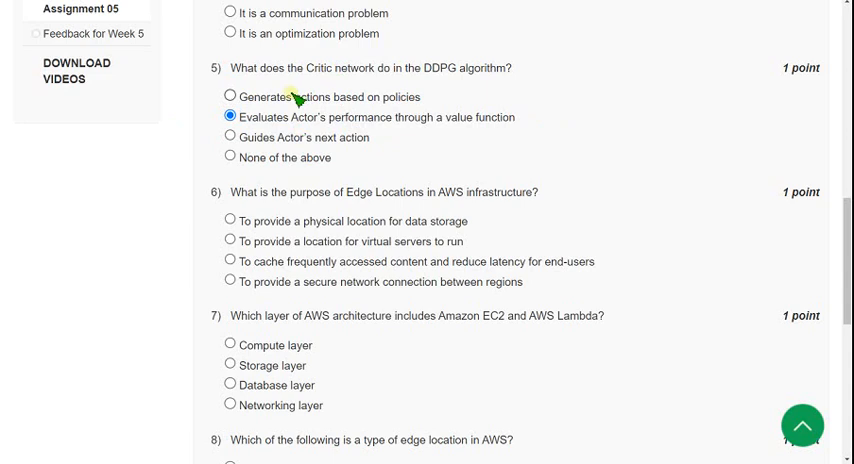
# - Choose 'To cache frequently accessed content and reduce latency for end-users' for question 6
pyautogui.scroll(-3)
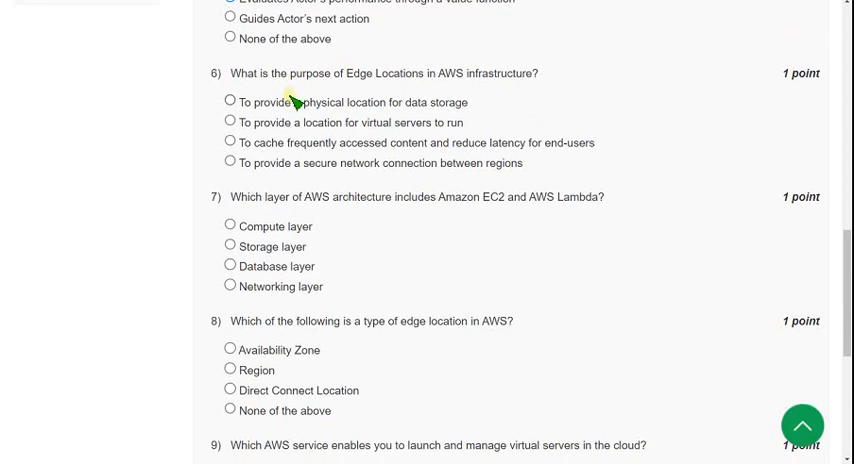
pyautogui.scroll(-3)
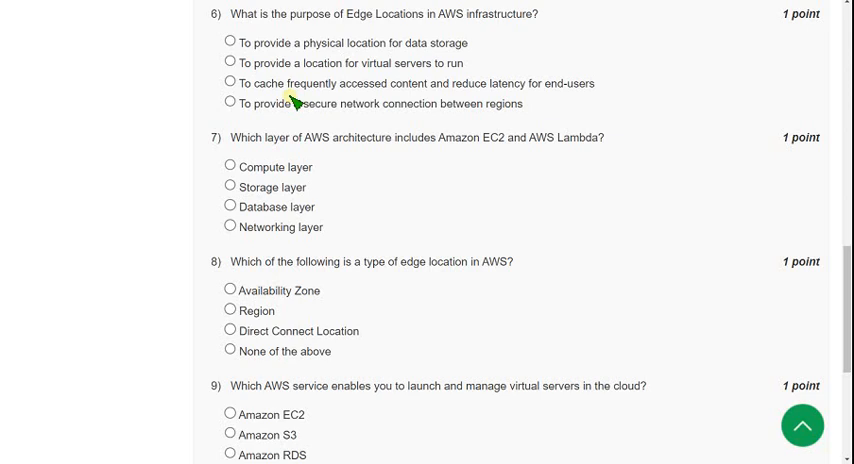
pyautogui.moveTo(266, 170)
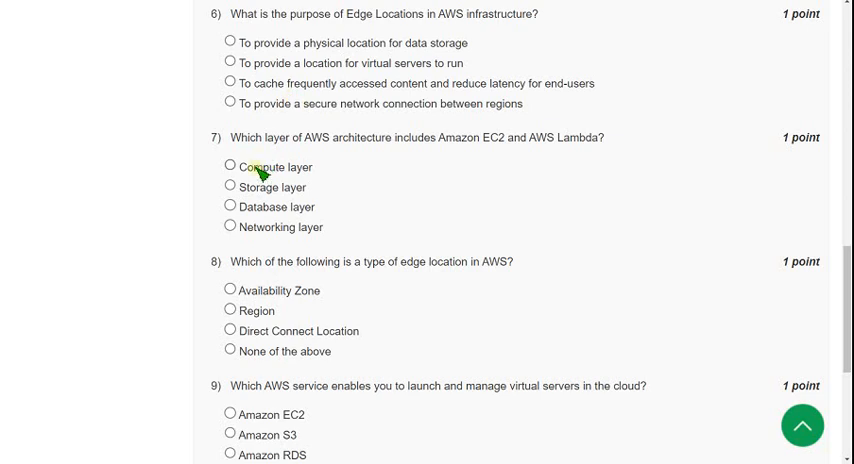
pyautogui.moveTo(312, 228)
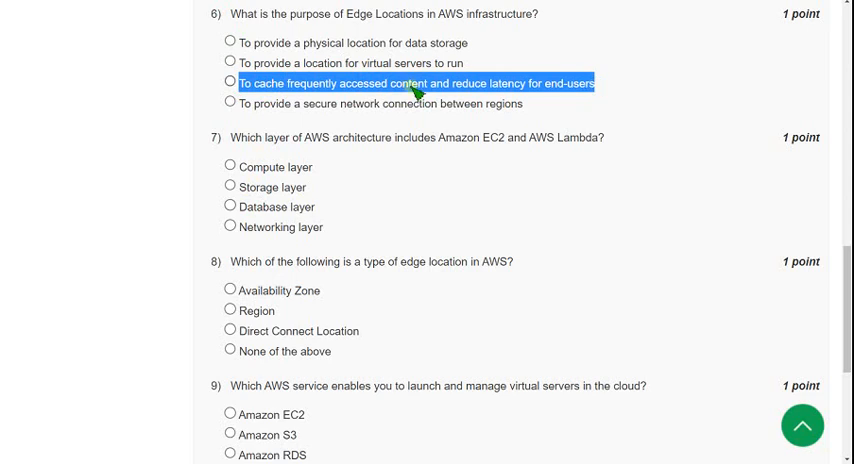
pyautogui.click(232, 84)
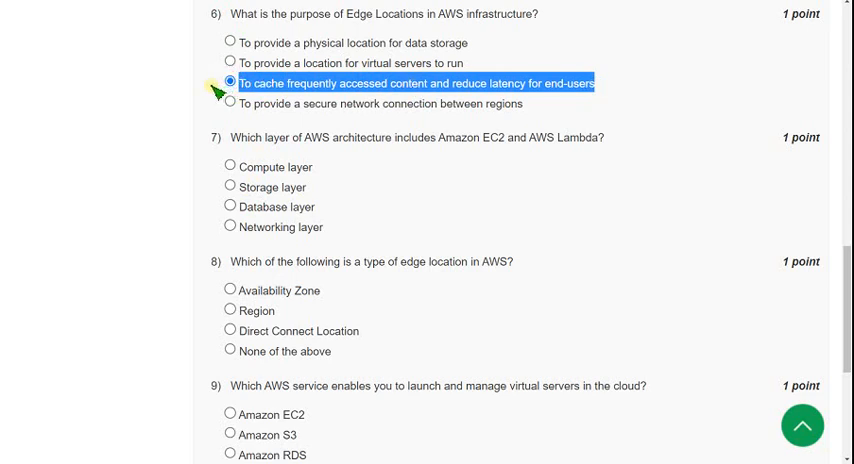
pyautogui.click(230, 84)
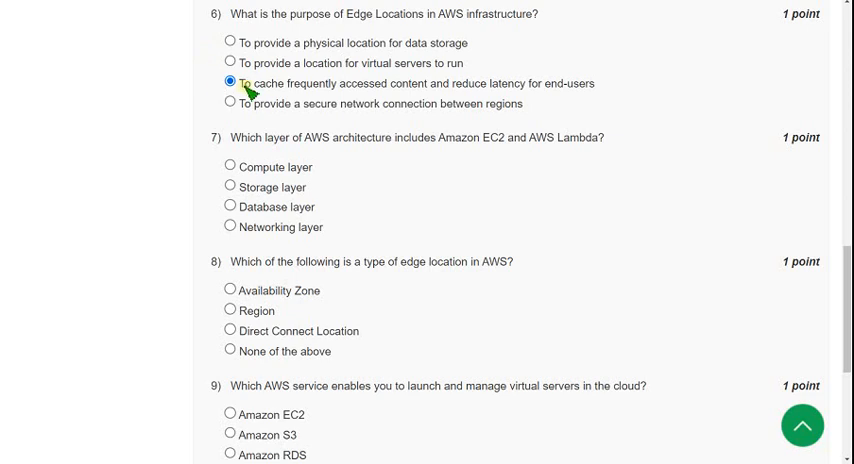
pyautogui.moveTo(292, 66)
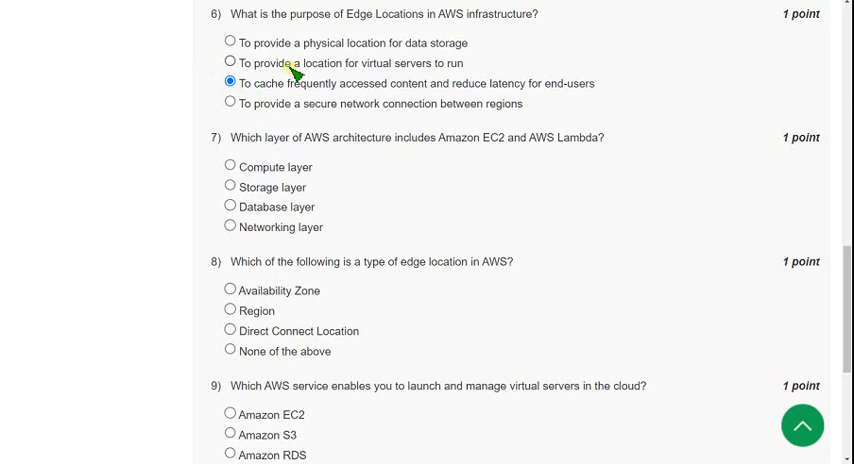
pyautogui.moveTo(244, 88)
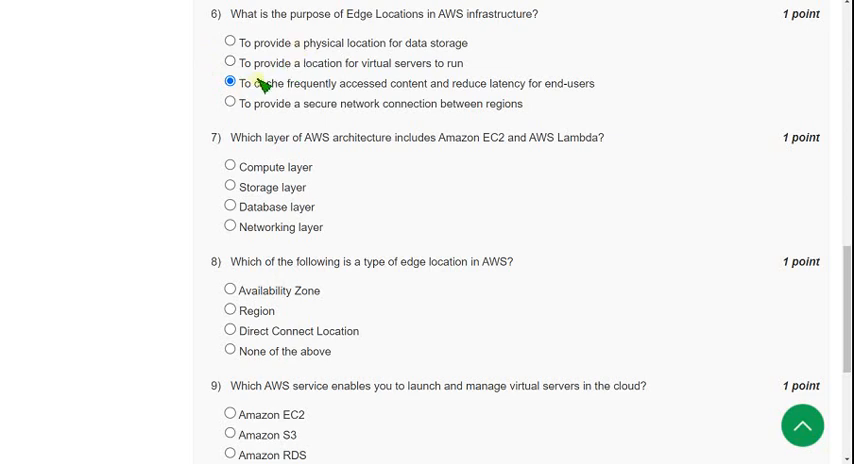
pyautogui.doubleClick(412, 84)
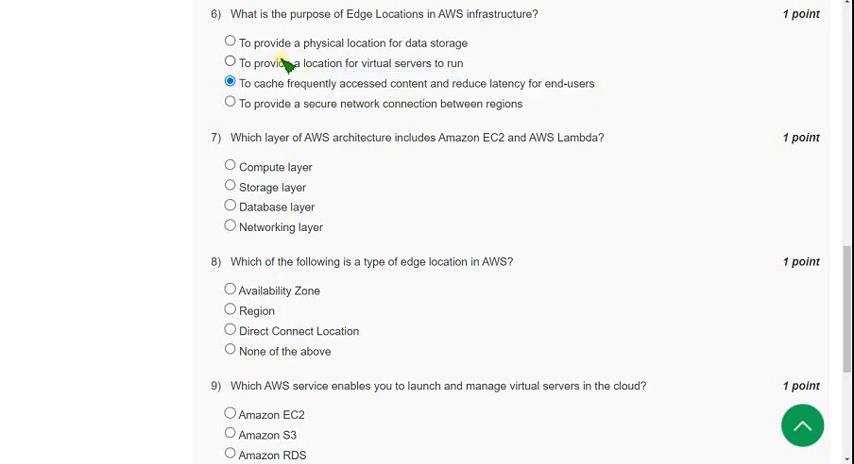
pyautogui.scroll(-3)
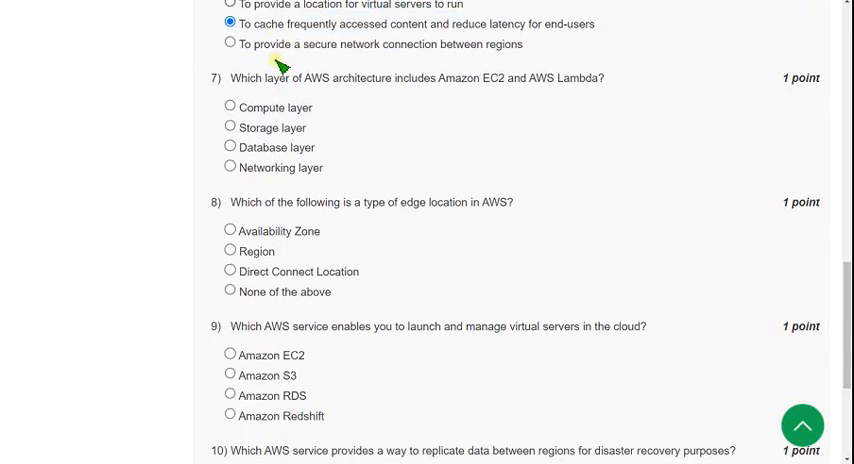
# - Choose 'Compute layer' for question 7 on the AWS layer with EC2 and Lambda
pyautogui.scroll(-3)
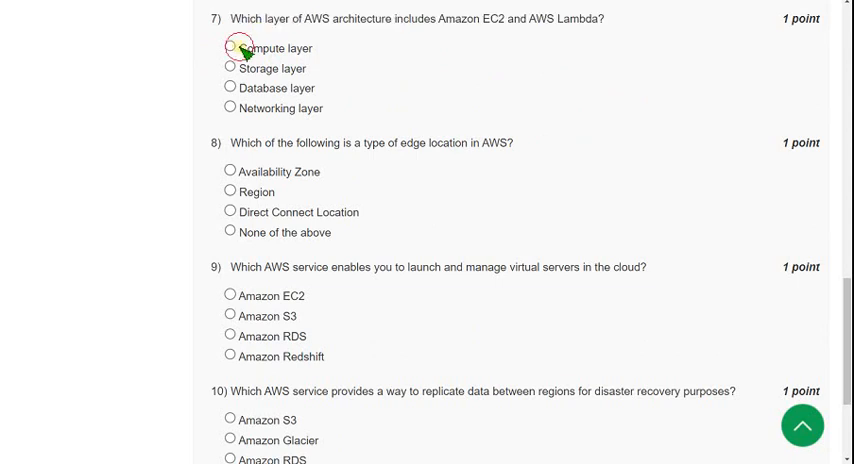
pyautogui.doubleClick(278, 48)
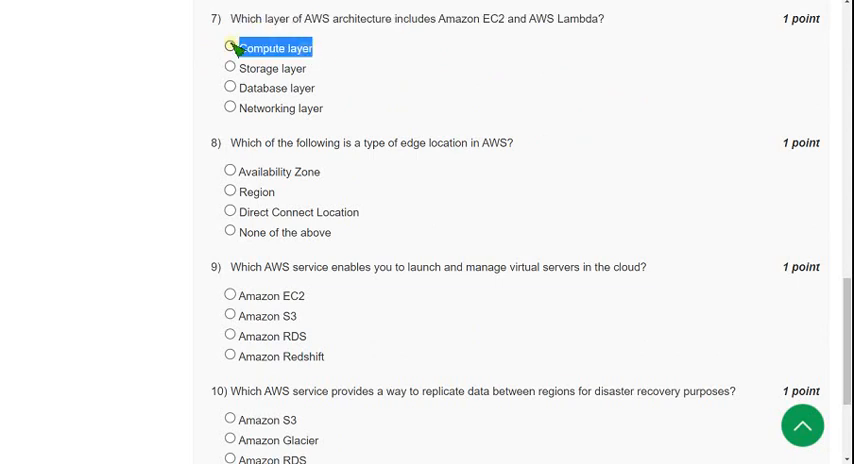
pyautogui.click(230, 48)
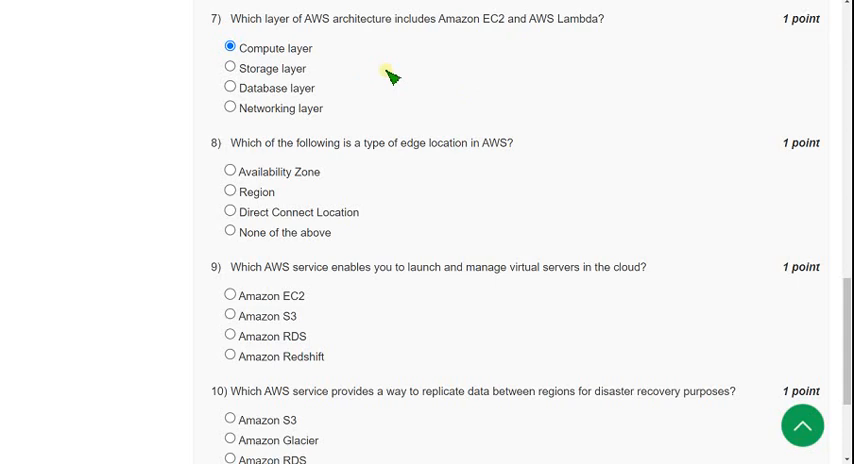
pyautogui.scroll(-3)
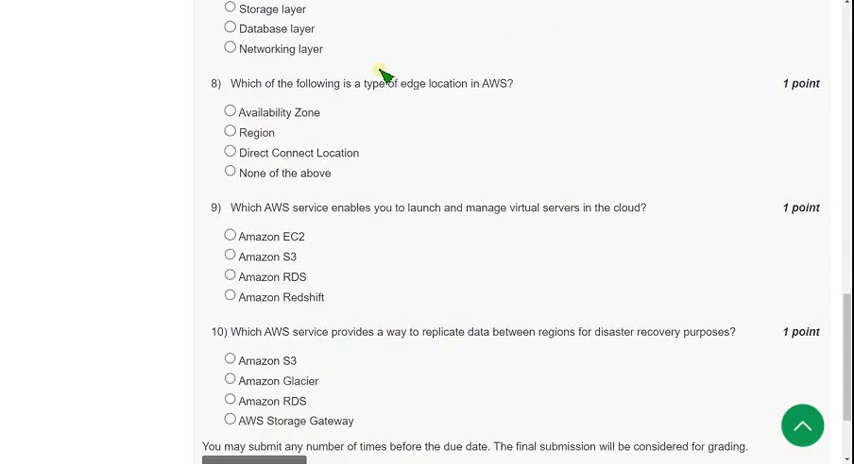
# - Read question 8 on AWS edge location types and choose 'Direct Connect Location'
pyautogui.scroll(-3)
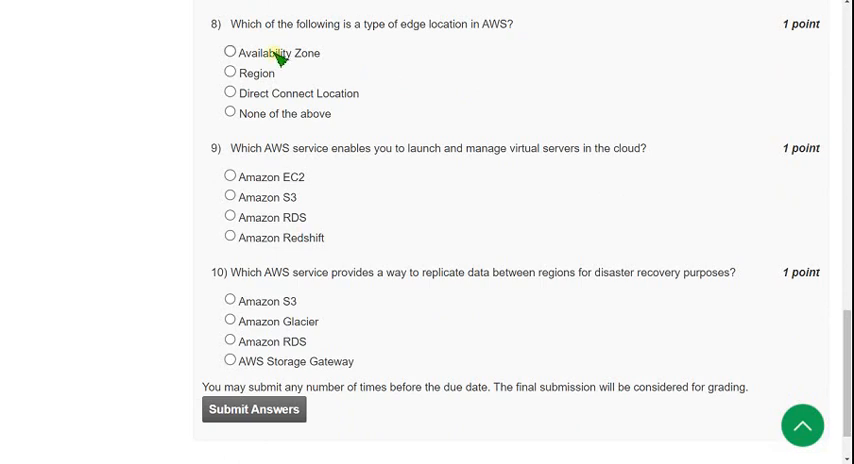
pyautogui.doubleClick(284, 24)
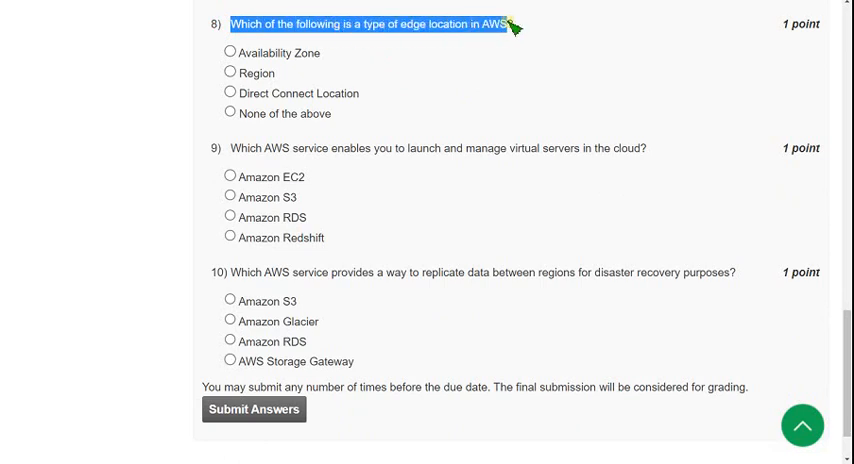
pyautogui.moveTo(352, 72)
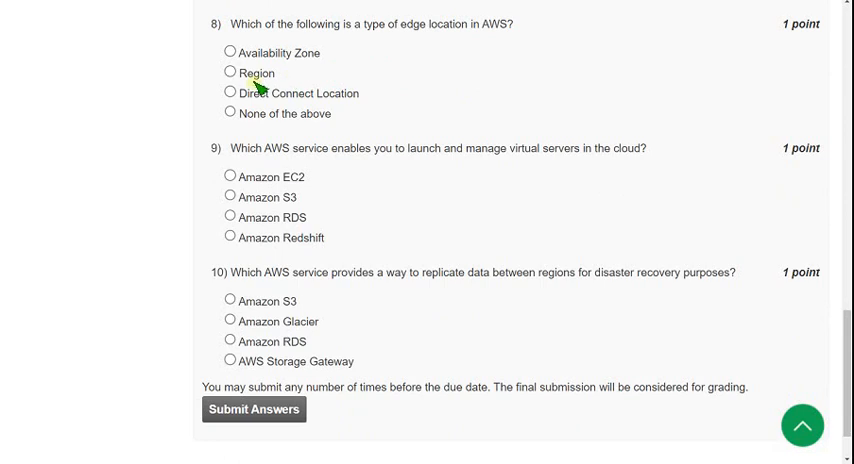
pyautogui.doubleClick(278, 52)
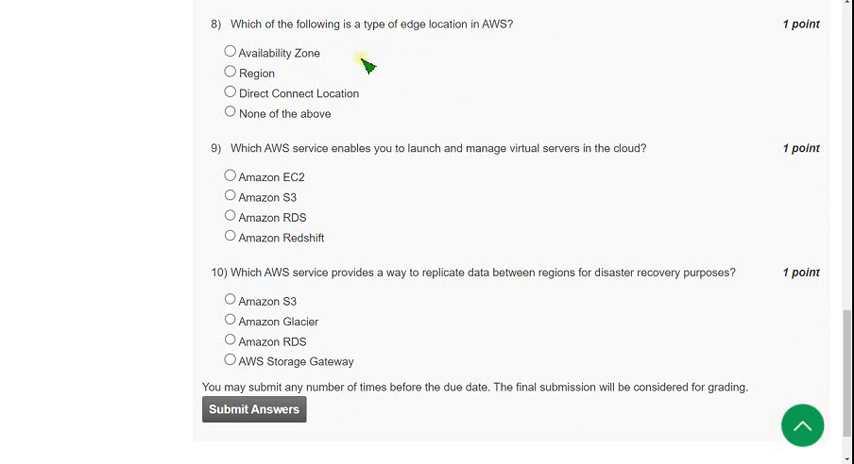
pyautogui.doubleClick(298, 92)
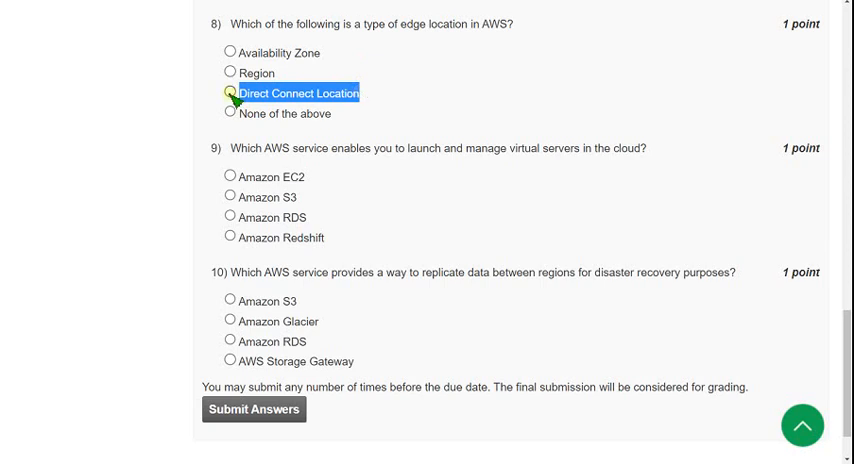
pyautogui.click(230, 92)
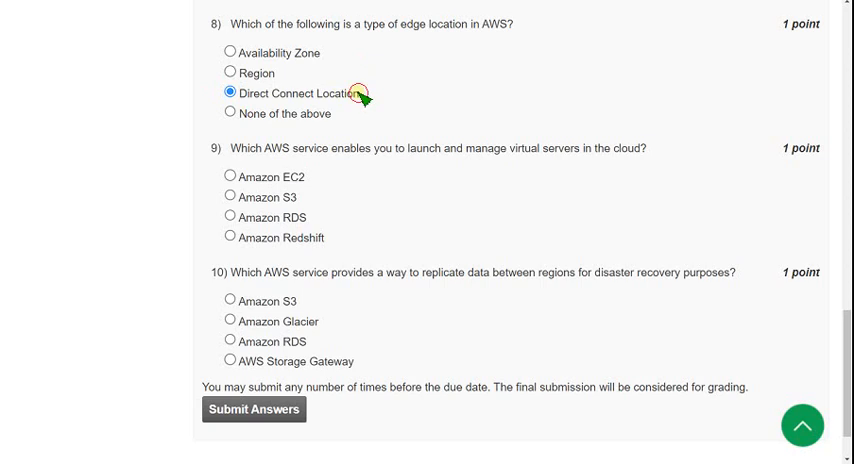
pyautogui.doubleClick(292, 92)
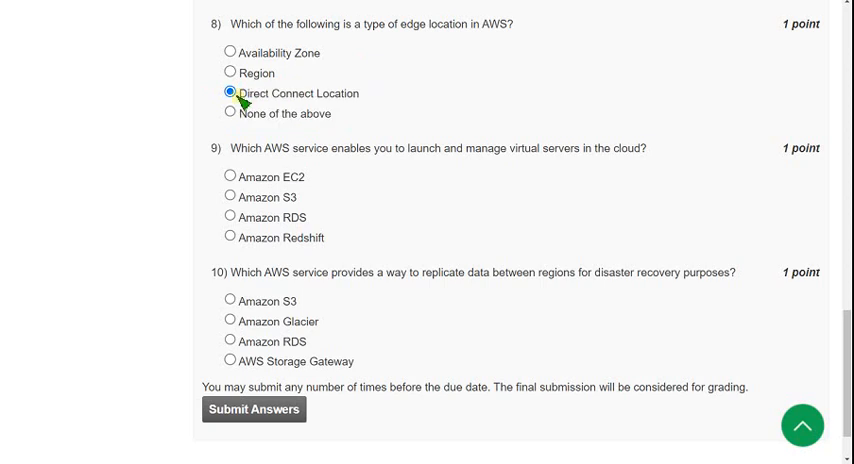
pyautogui.doubleClick(296, 92)
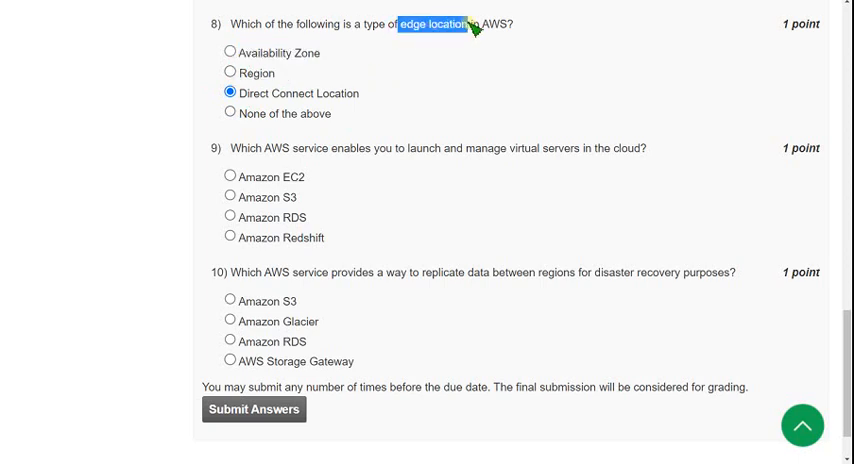
pyautogui.moveTo(296, 92)
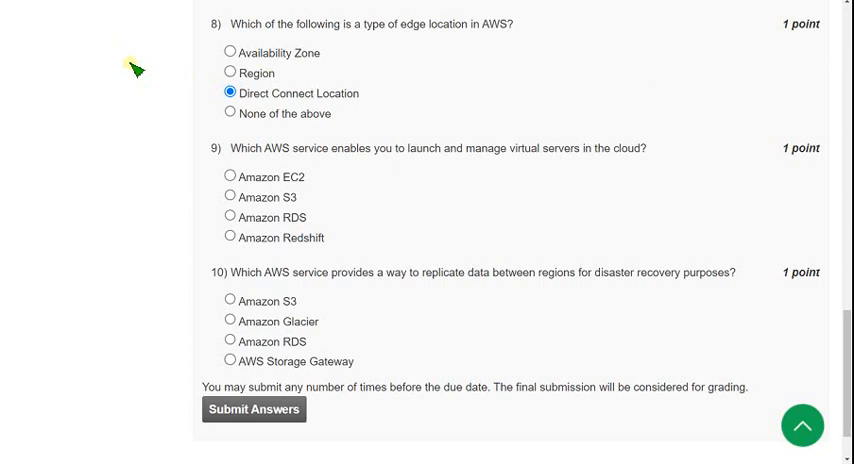
pyautogui.moveTo(484, 72)
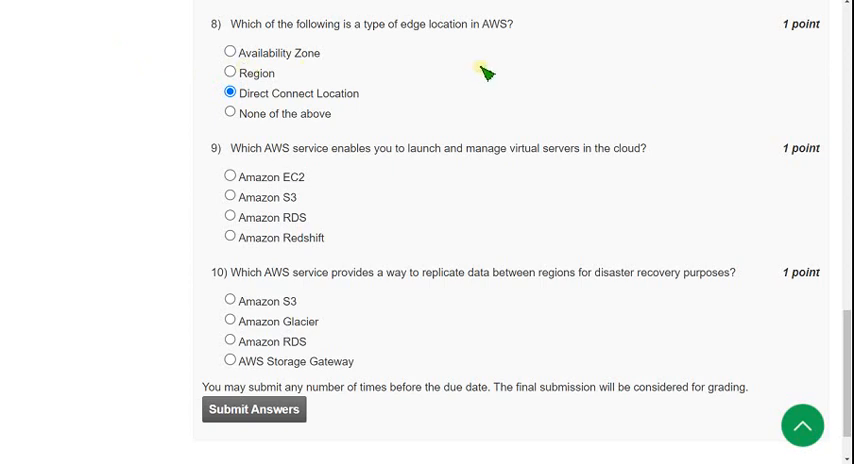
pyautogui.scroll(-3)
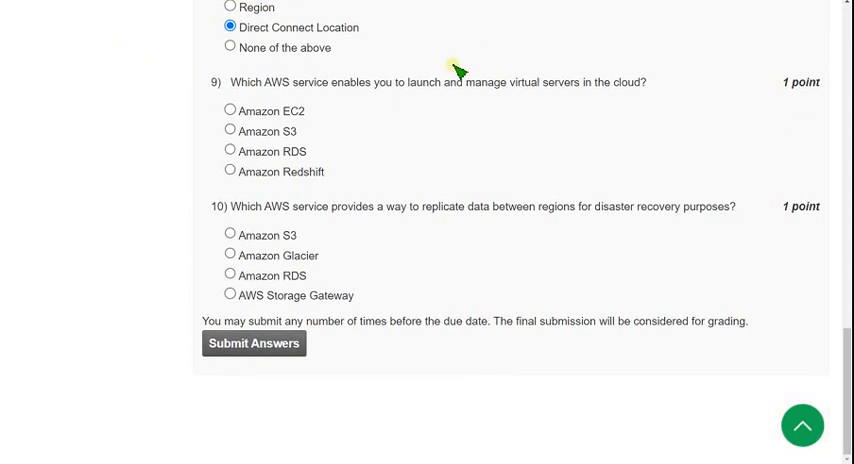
pyautogui.moveTo(492, 62)
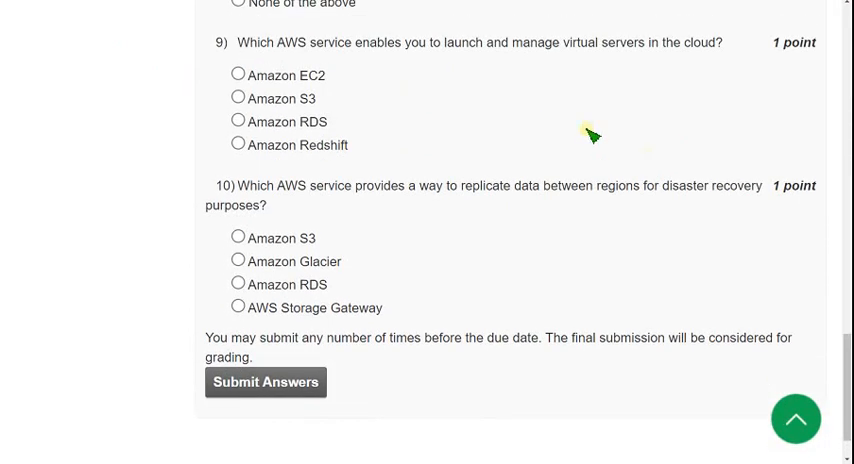
# - Read question 9 on launching virtual servers and choose 'Amazon EC2'
pyautogui.doubleClick(270, 42)
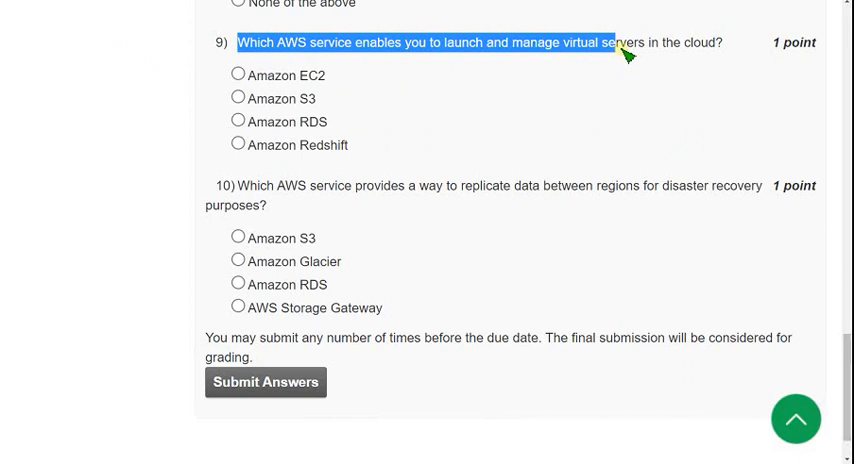
pyautogui.moveTo(396, 130)
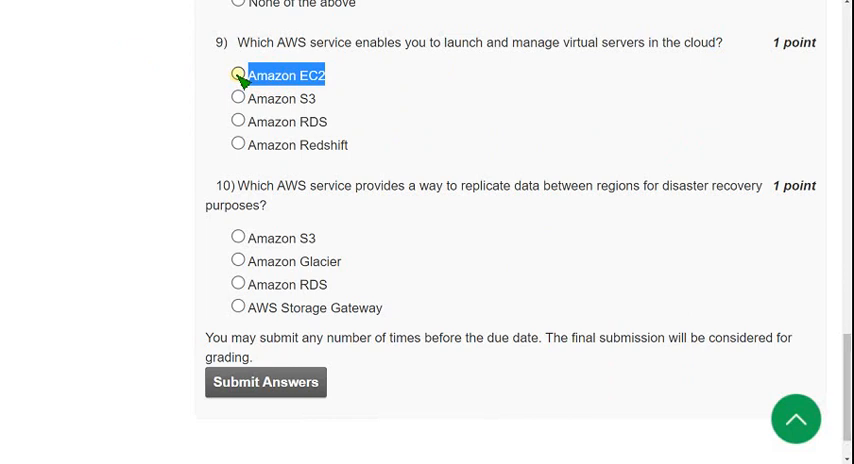
pyautogui.click(238, 76)
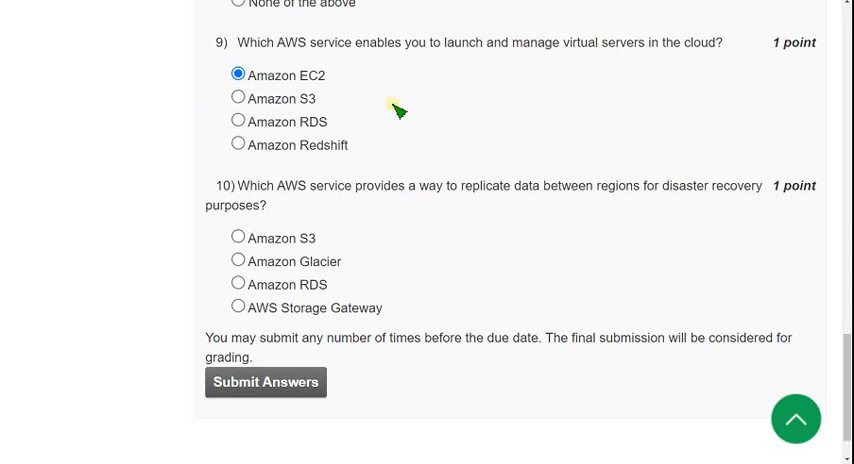
pyautogui.moveTo(380, 112)
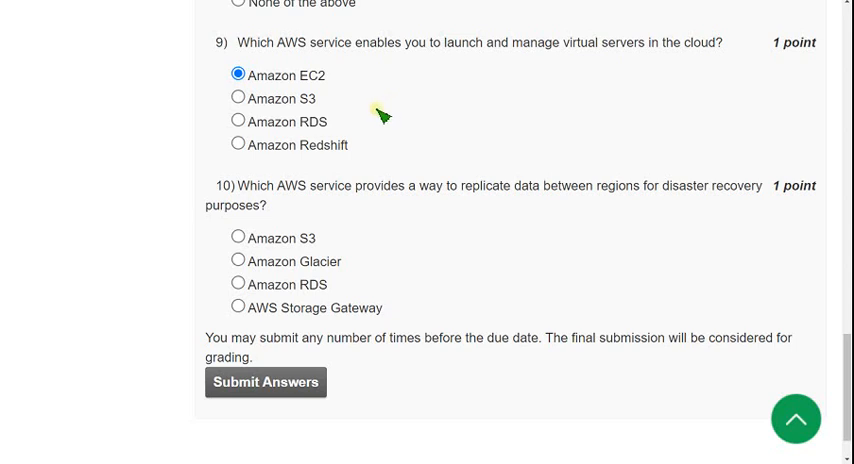
pyautogui.doubleClick(284, 76)
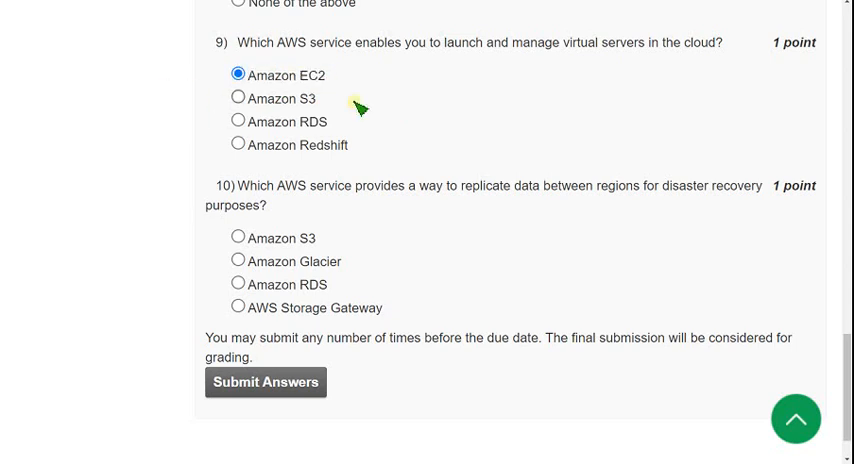
pyautogui.moveTo(456, 94)
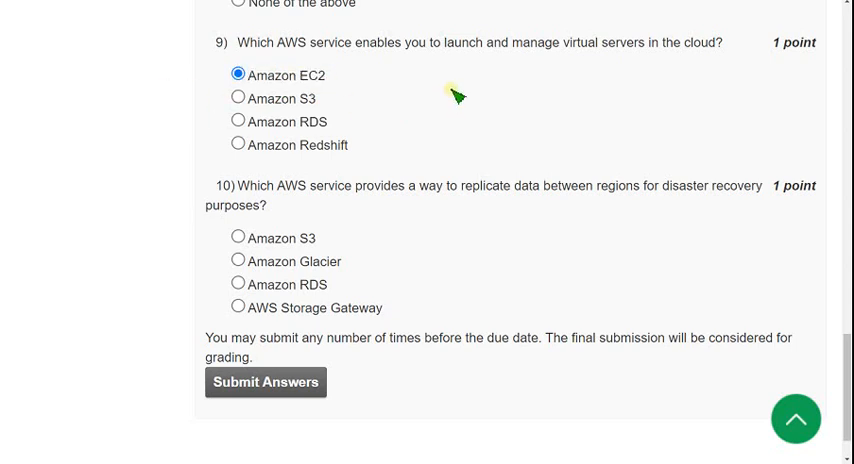
pyautogui.moveTo(436, 104)
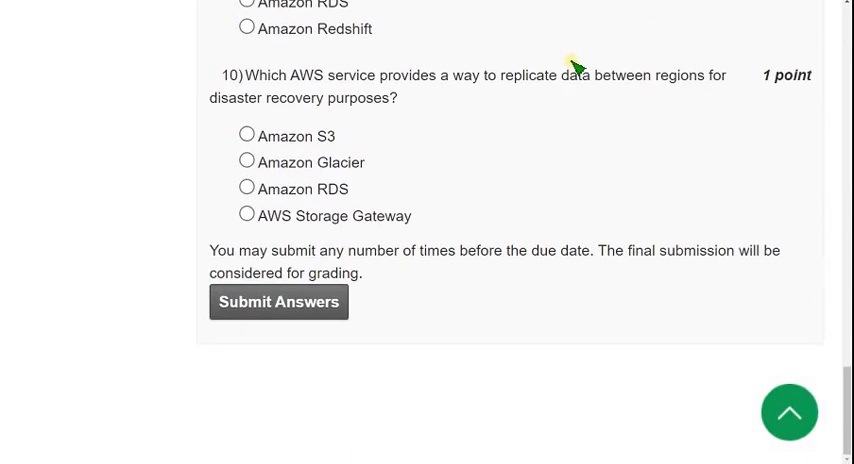
pyautogui.moveTo(250, 84)
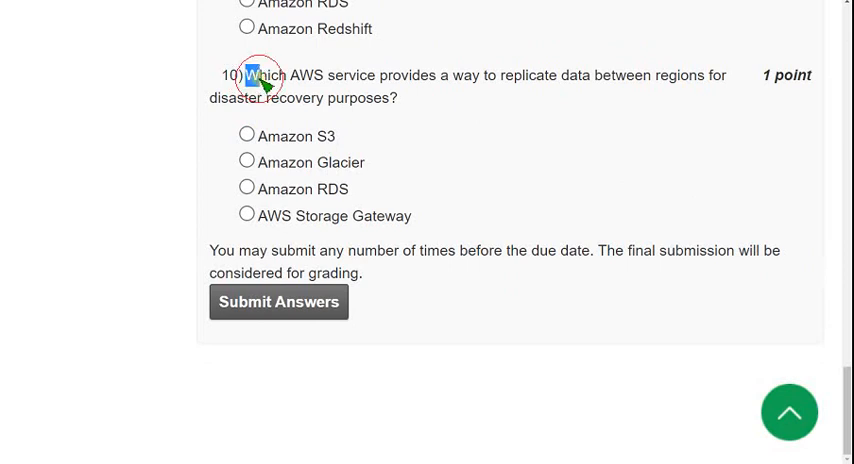
# - Read question 10 on cross-region replication for disaster recovery and choose 'Amazon S3'
pyautogui.moveTo(250, 76); pyautogui.dragTo(420, 78)
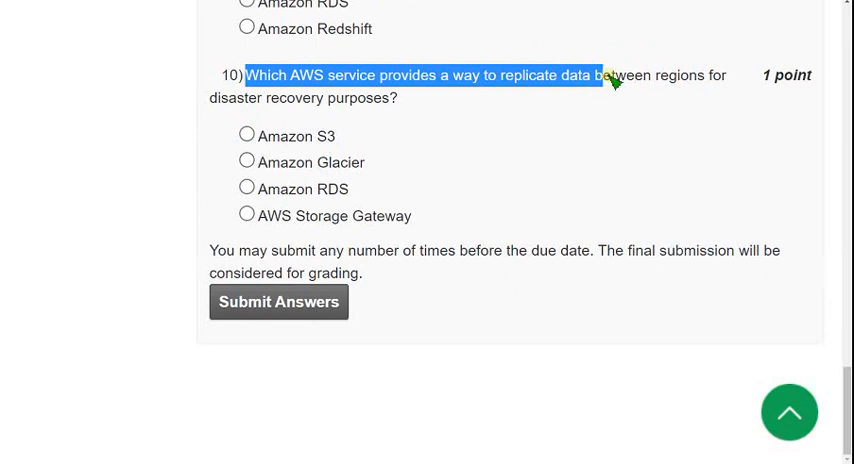
pyautogui.moveTo(608, 82); pyautogui.dragTo(478, 98)
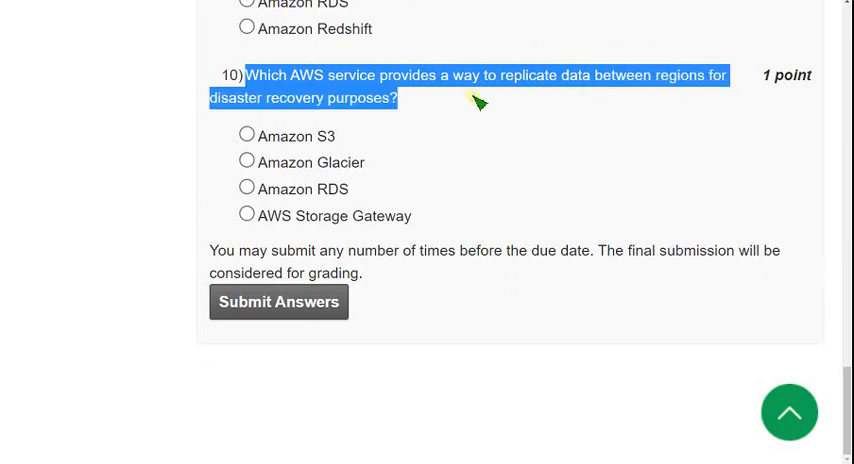
pyautogui.moveTo(410, 102)
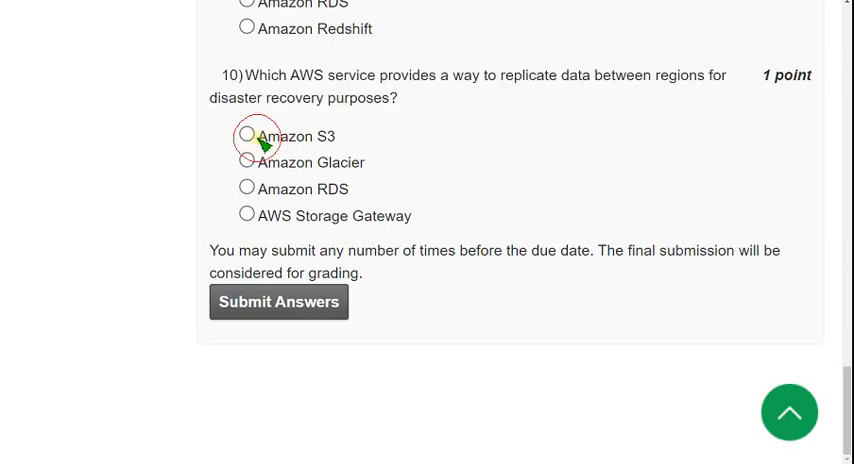
pyautogui.doubleClick(296, 136)
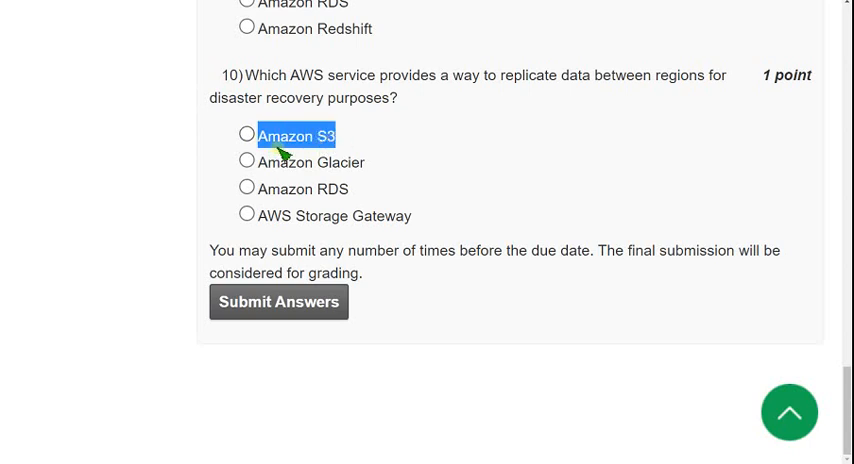
pyautogui.click(246, 134)
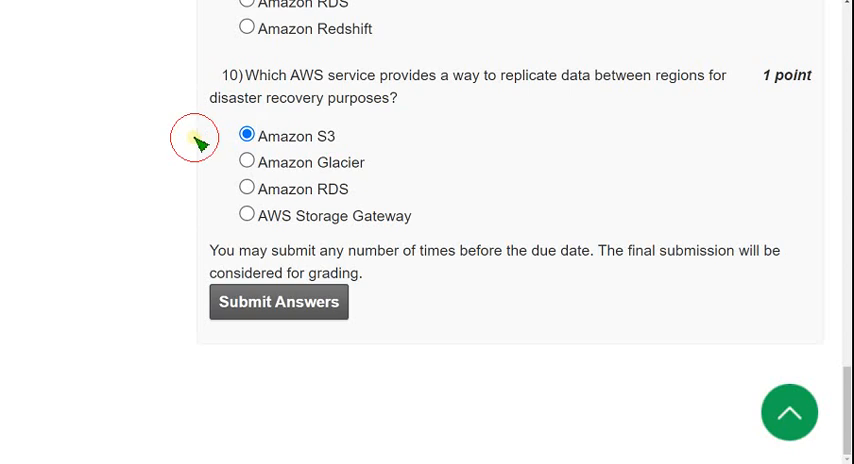
pyautogui.doubleClick(296, 136)
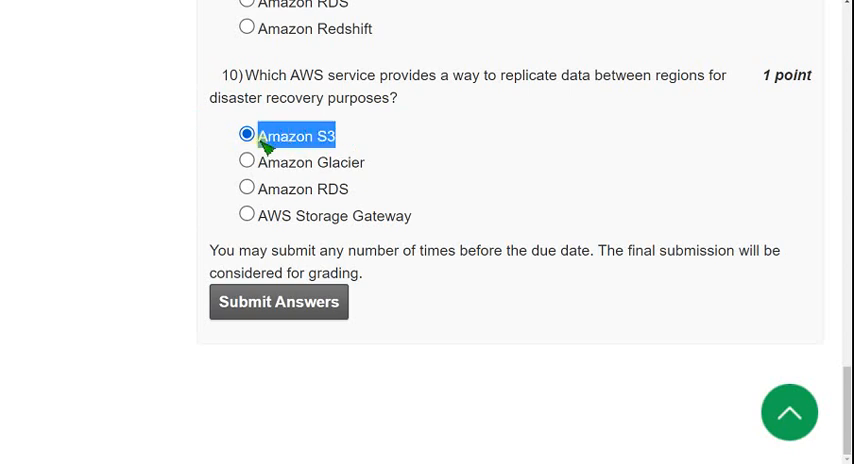